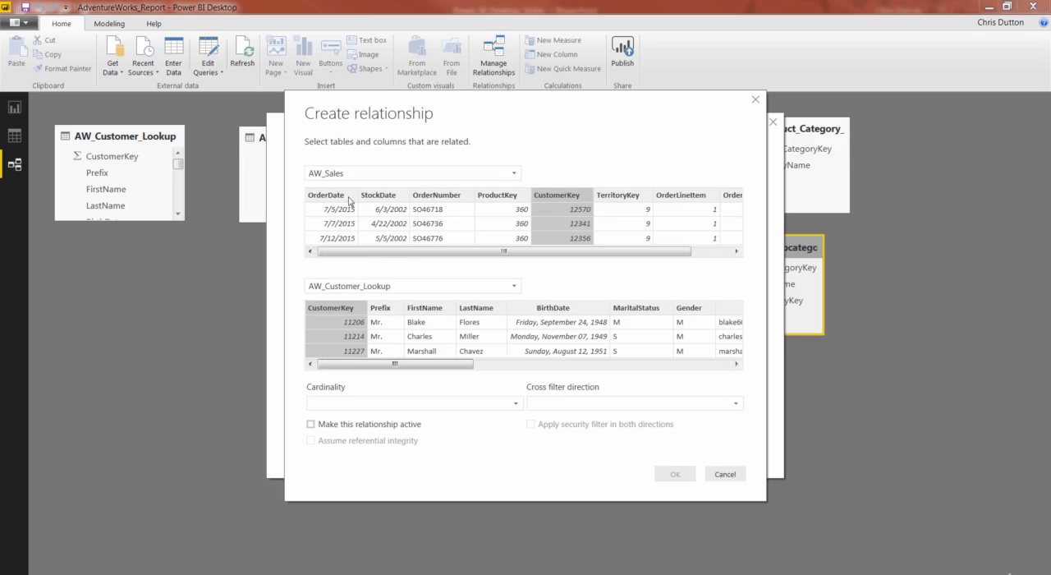
Confirm the one-to-many relationship between AW_Sales and AW_Customer_Lookup on CustomerKey.
{"action": "left_click", "coordinate": [724, 473]}
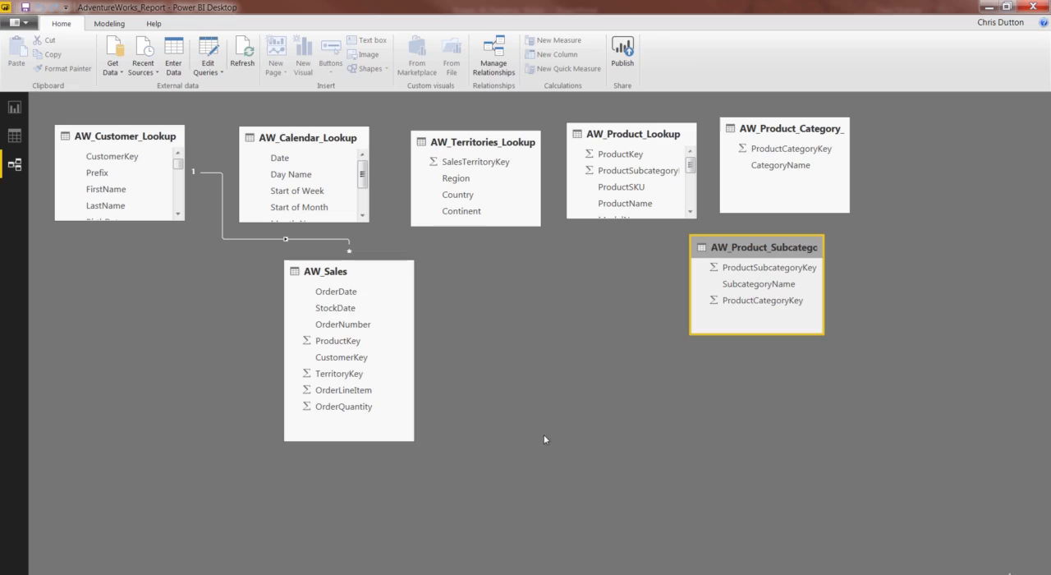